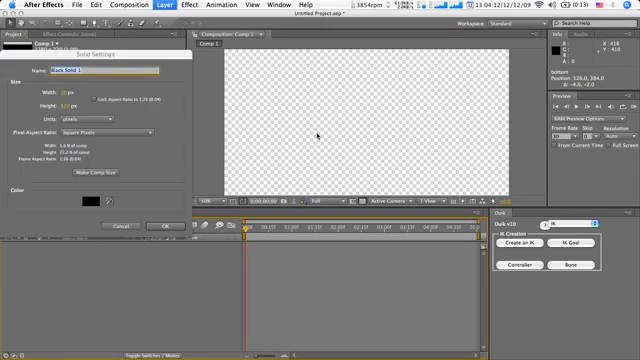
Add a tall, thin black solid bar standing upright in the composition centre
click(158, 228)
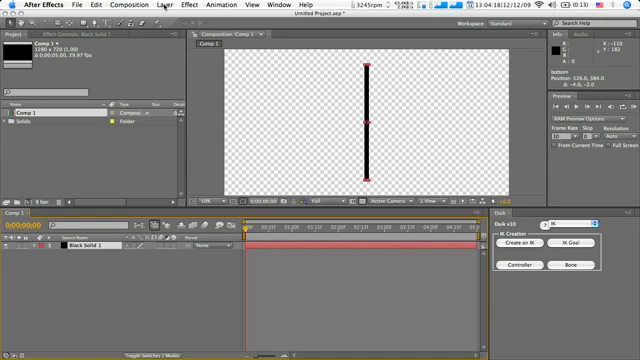
Place puppet pins down the length of the black bar with the Puppet Pin tool
click(156, 8)
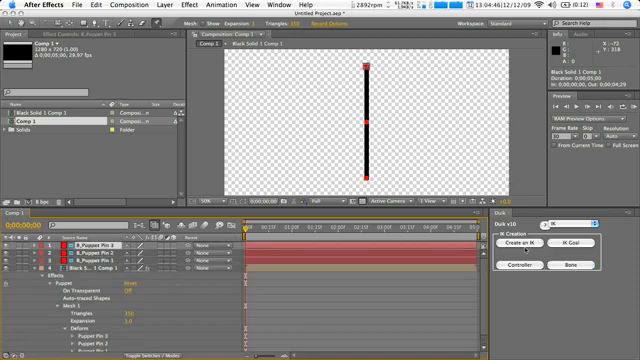
mouse_move(402, 152)
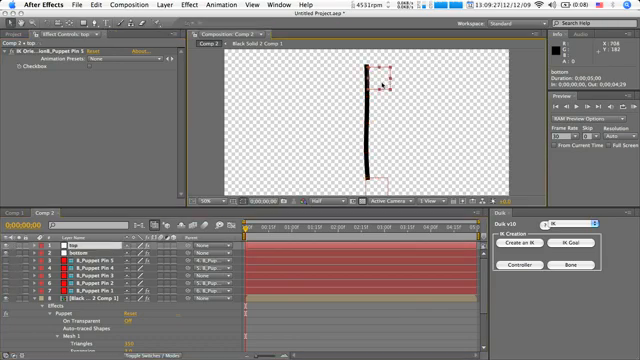
Drag the top controller so the bar hooks over like a question mark
drag(380, 76, 388, 82)
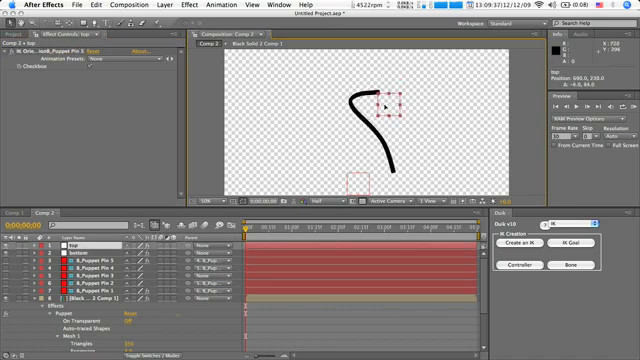
Drag the lower IK controller to pose the bar into an S-curve
drag(388, 104, 384, 80)
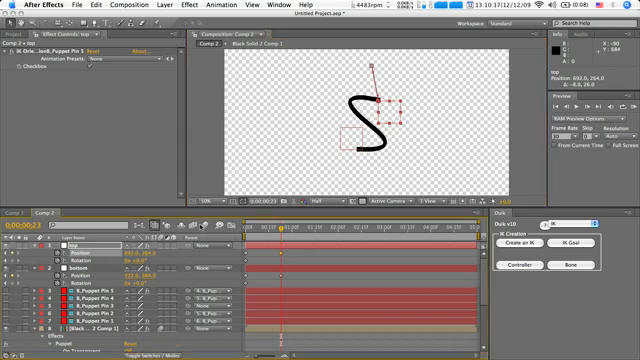
mouse_move(280, 224)
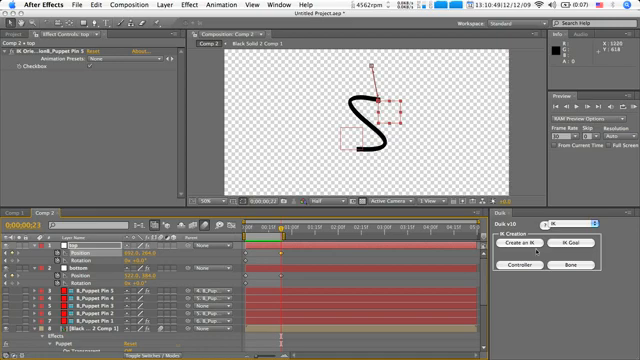
mouse_move(296, 224)
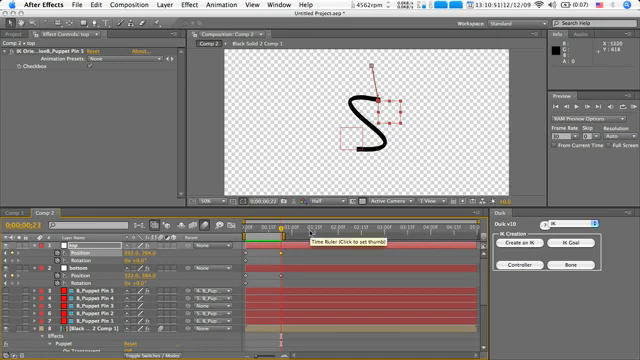